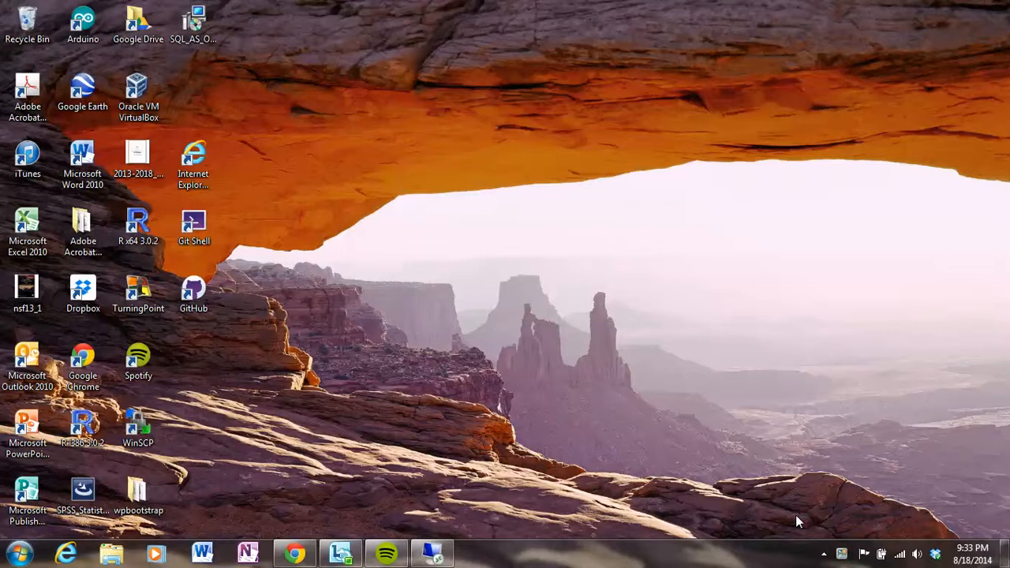
pyautogui.moveTo(266, 513)
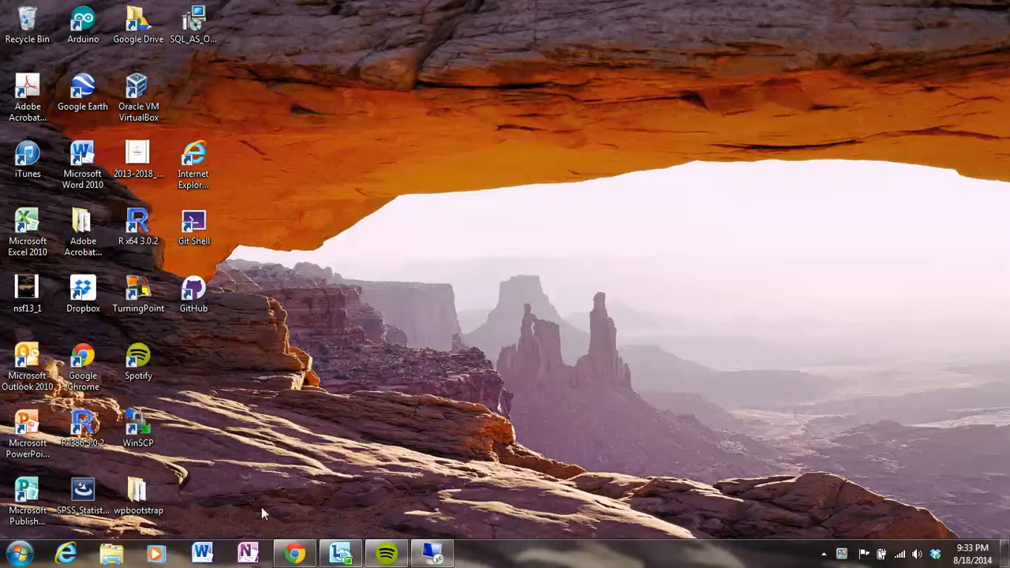
# Step: Search the Start menu for 'pu' to find PuTTY in the search results
pyautogui.click(16, 553)
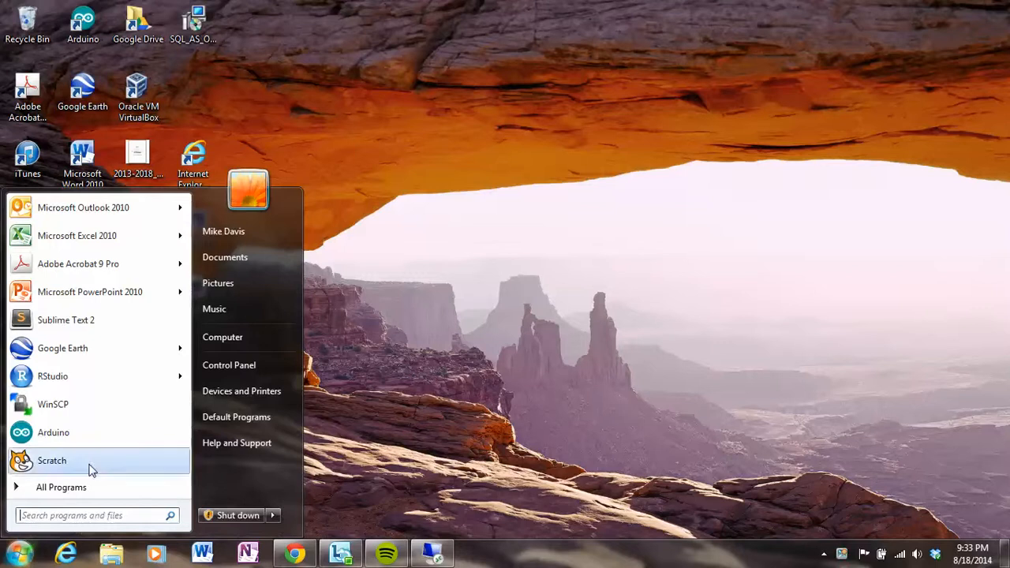
pyautogui.write('pu')
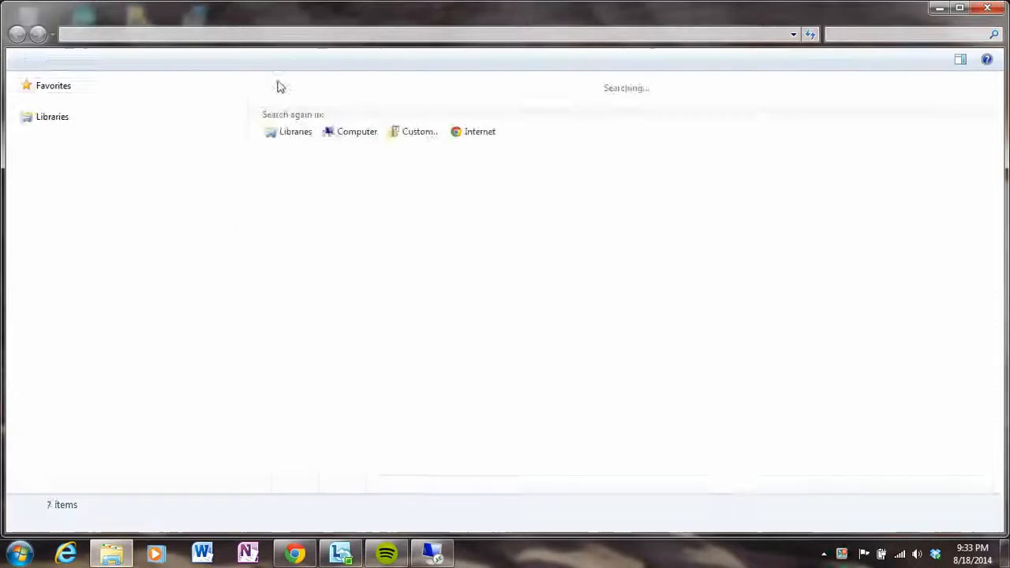
# Step: Launch PuTTY, allow it to run, and start an SSH session to host 10.0.0.39
pyautogui.doubleClick(303, 87)
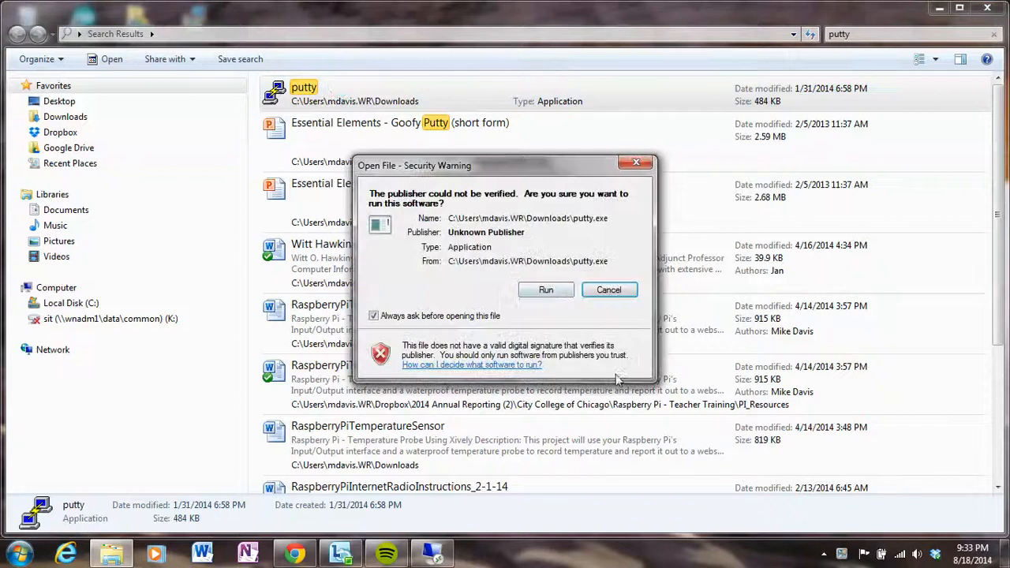
pyautogui.click(546, 291)
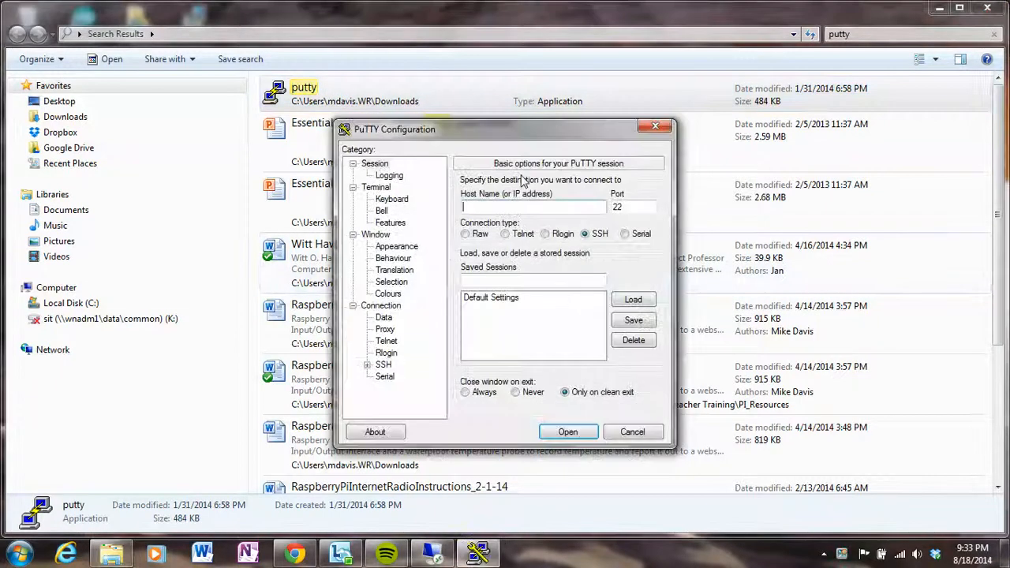
pyautogui.write('10.0.0.39')
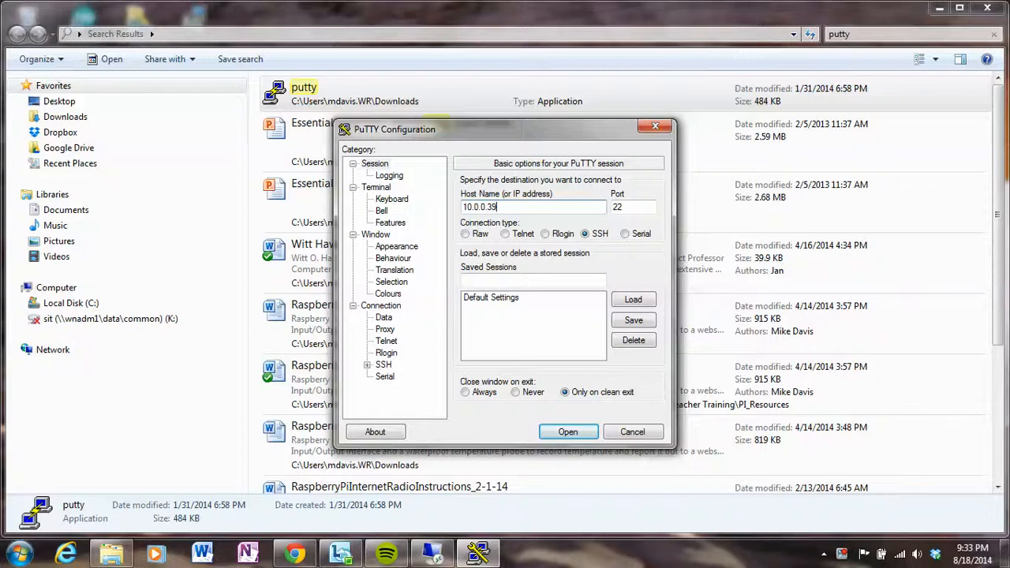
pyautogui.click(569, 433)
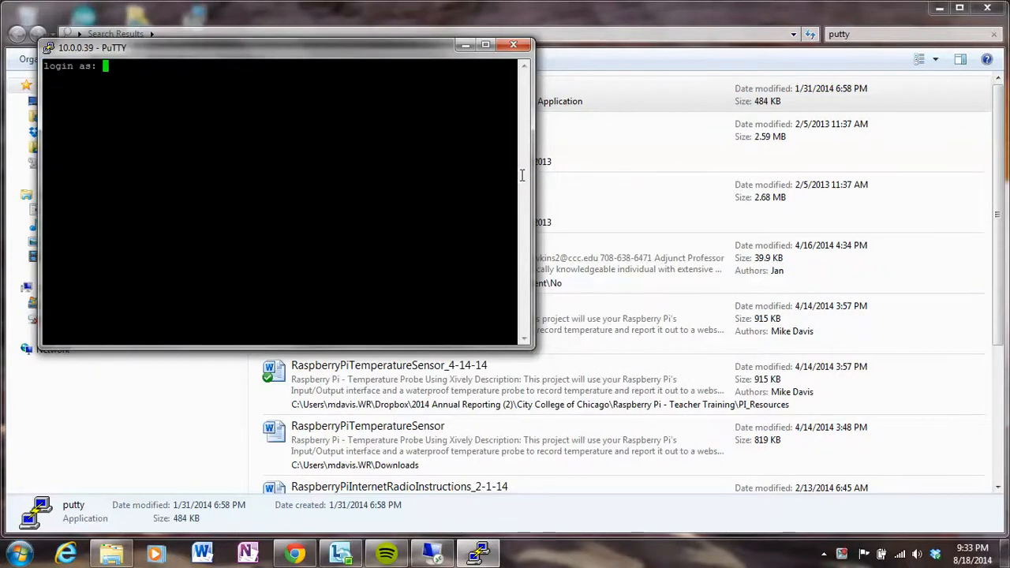
# Step: Log in to the Raspberry Pi as user pi with its password
pyautogui.write('pi')
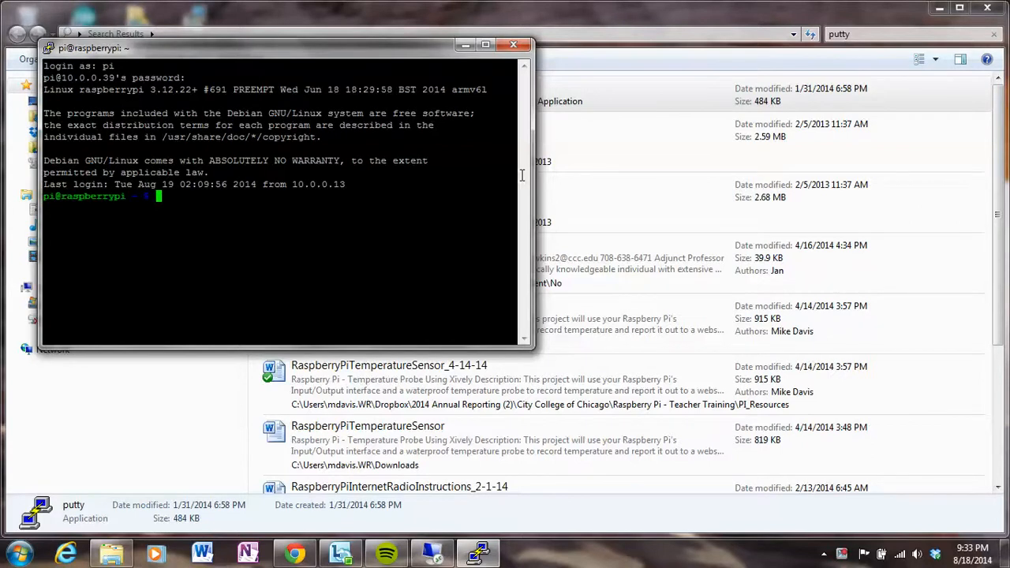
pyautogui.moveTo(63, 79)
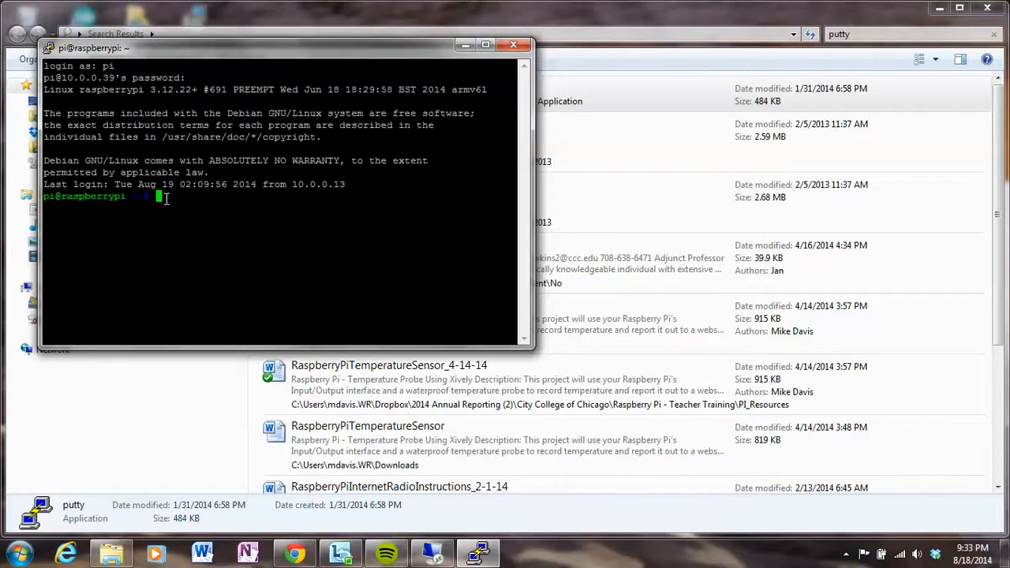
# Step: Run 'sudo apt-get install xrdp'; apt reports xrdp is already the newest version
pyautogui.write('su')
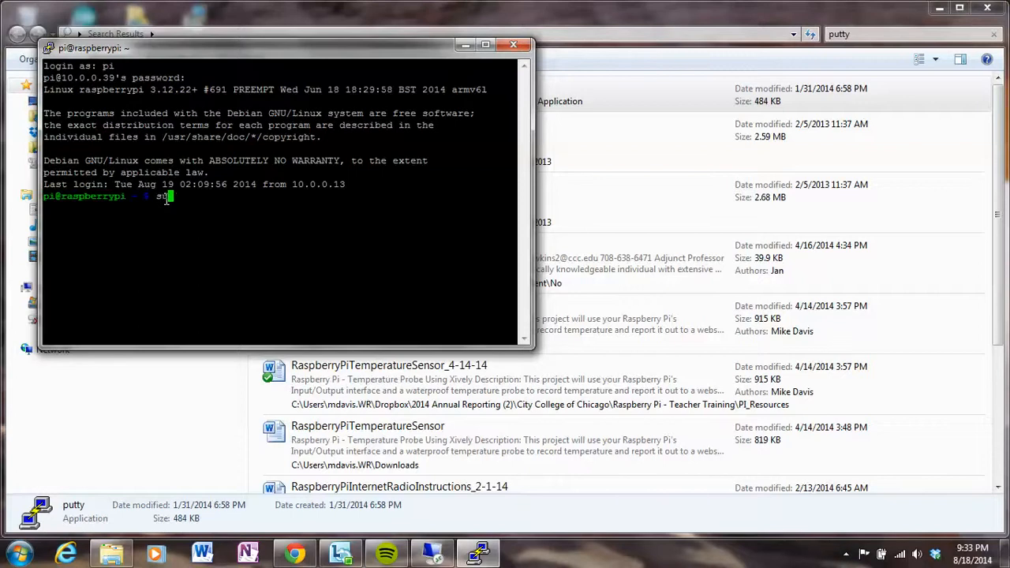
pyautogui.write('udo apt-')
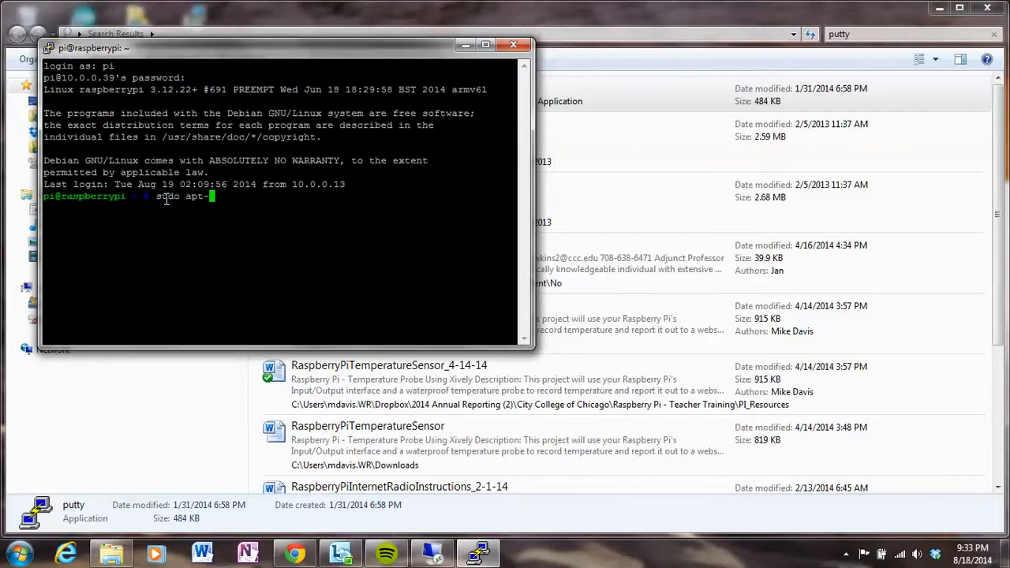
pyautogui.write('get install xrdp')
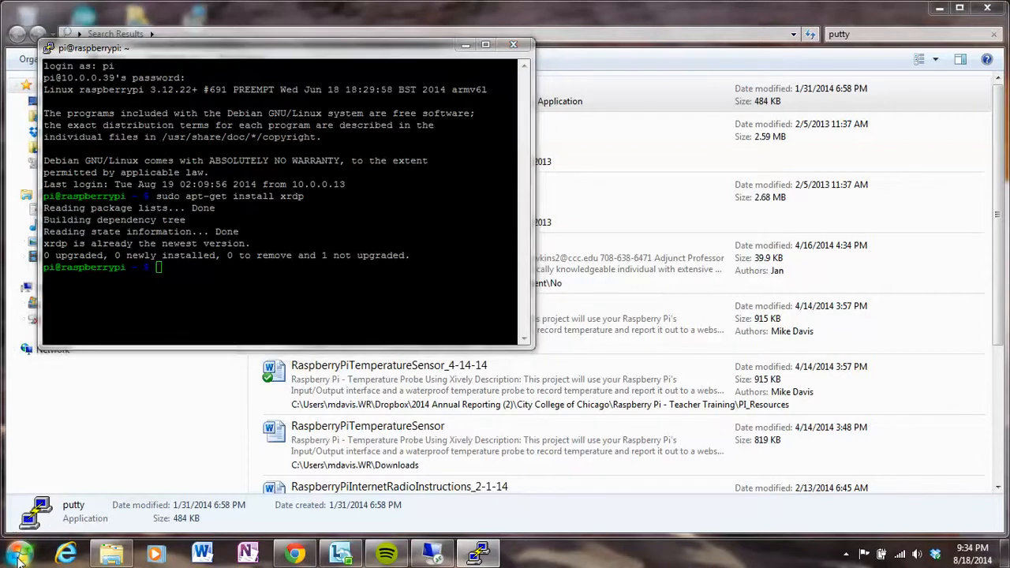
# Step: Launch Remote Desktop Connection from Start > All Programs > Accessories with 10.0.0.39 as the computer
pyautogui.click(11, 556)
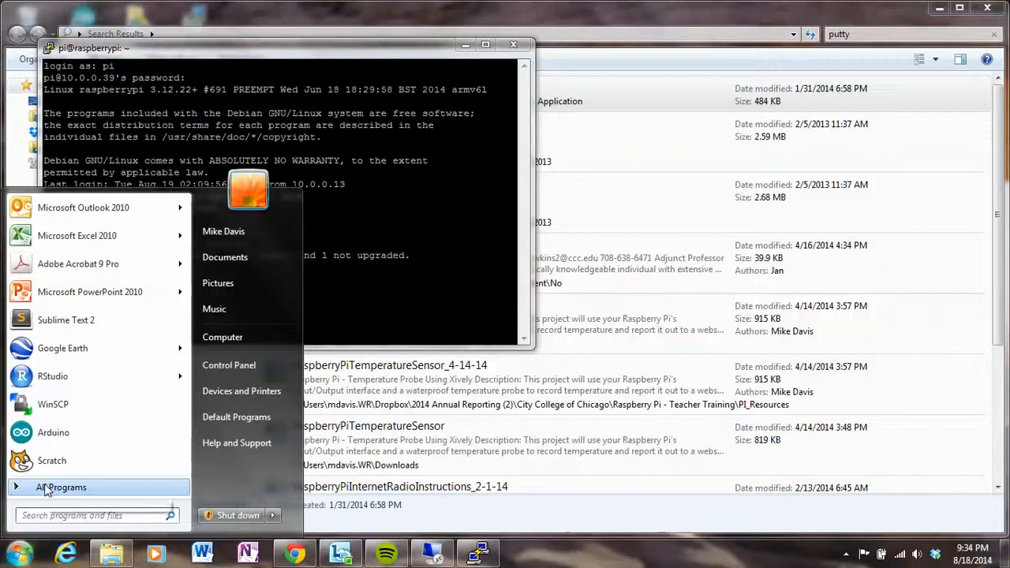
pyautogui.click(62, 487)
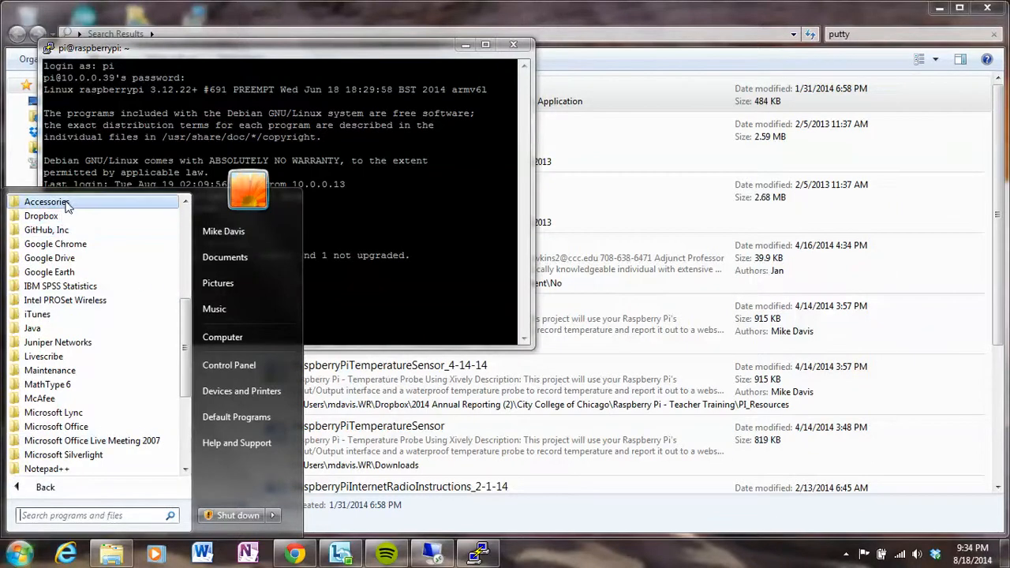
pyautogui.click(46, 203)
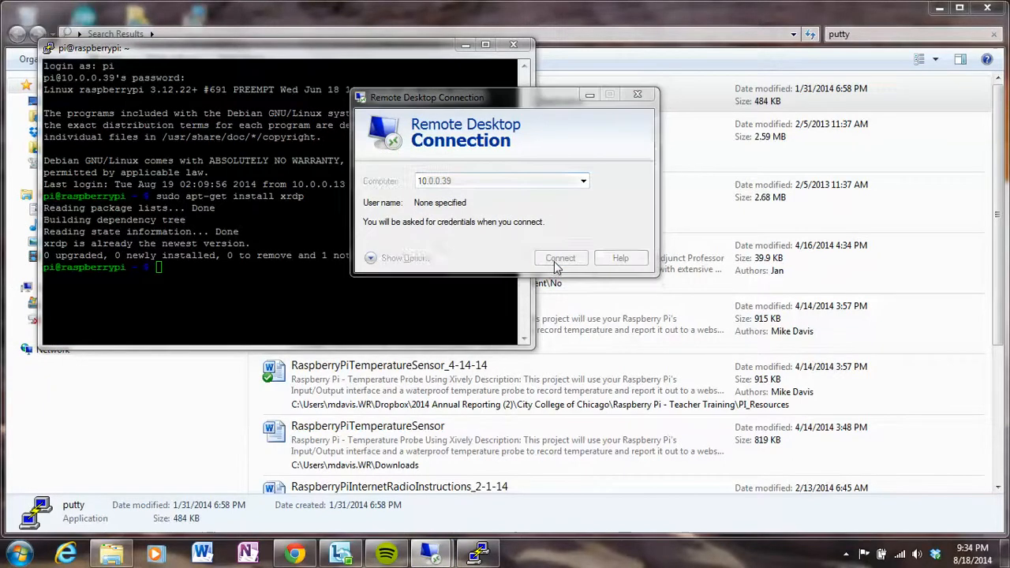
# Step: Connect to 10.0.0.39 and sign in to the xrdp session as user pi
pyautogui.click(561, 259)
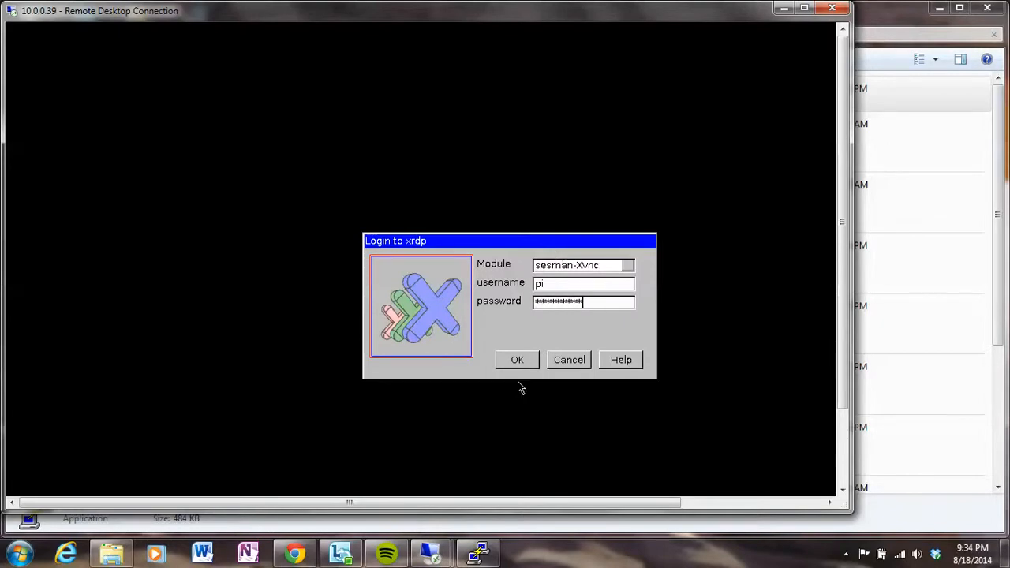
pyautogui.click(518, 360)
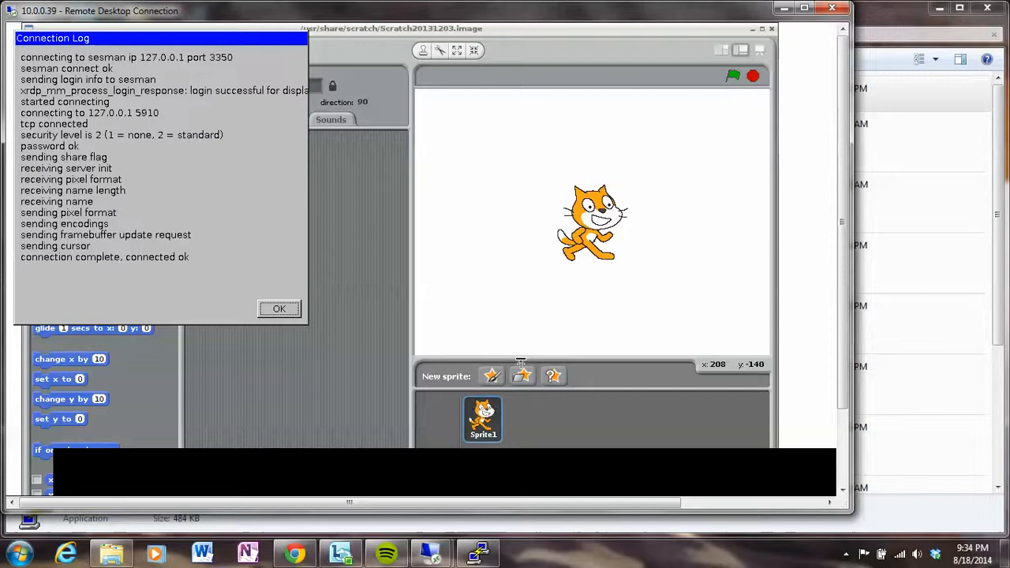
# Step: Dismiss the Connection Log so the Raspberry Pi desktop fills the screen
pyautogui.click(278, 308)
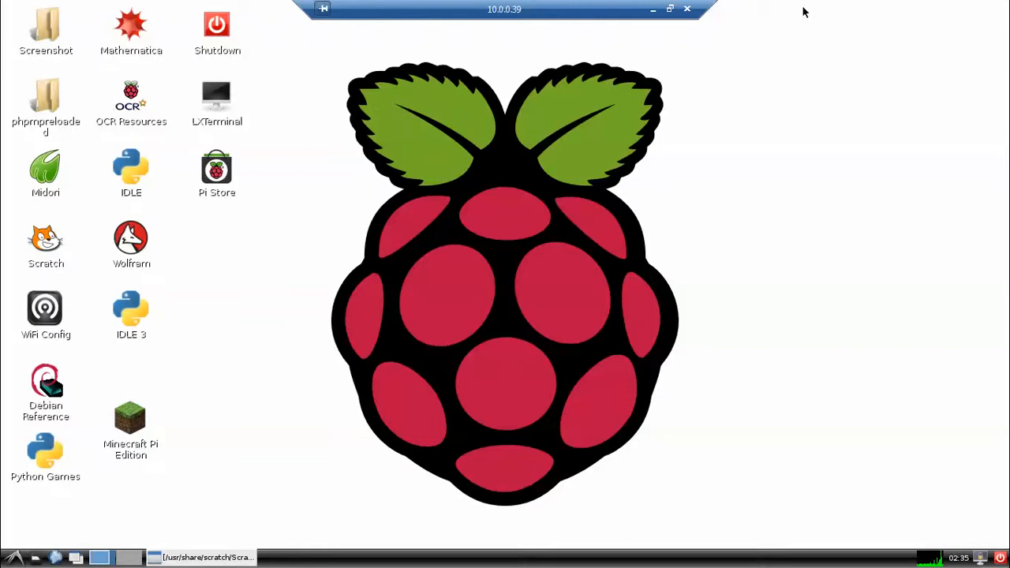
pyautogui.moveTo(625, 30)
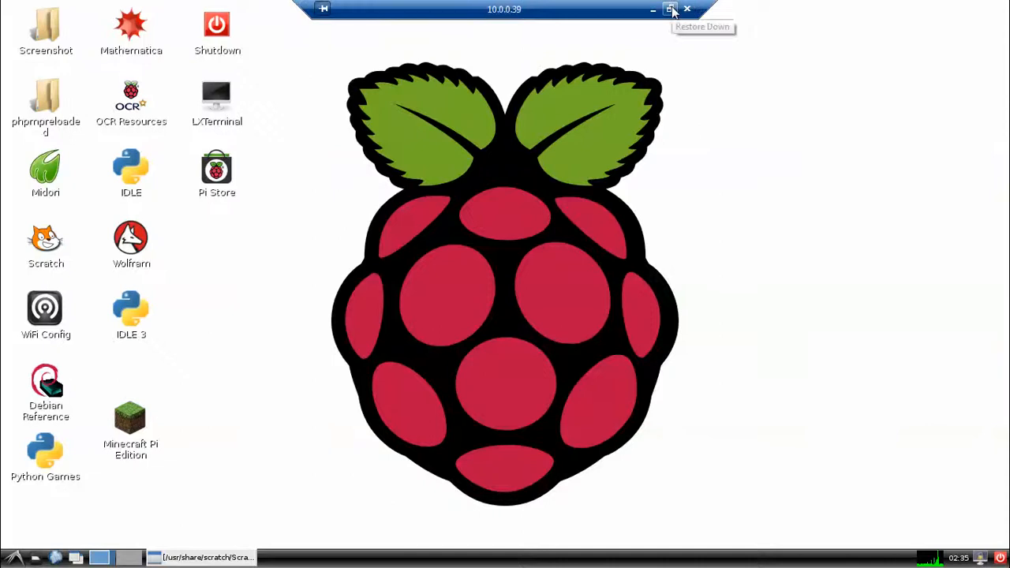
pyautogui.click(673, 10)
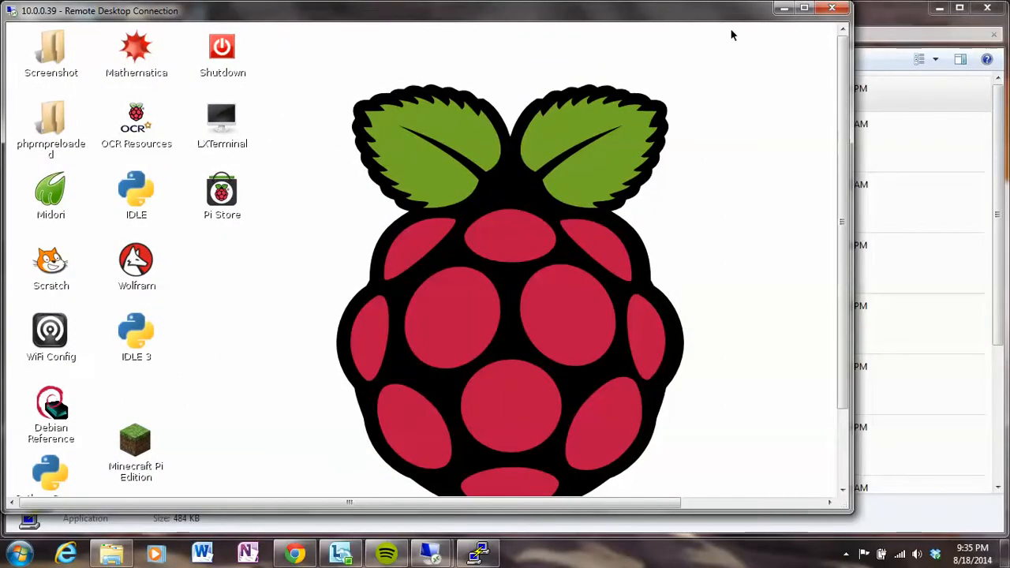
pyautogui.moveTo(783, 10)
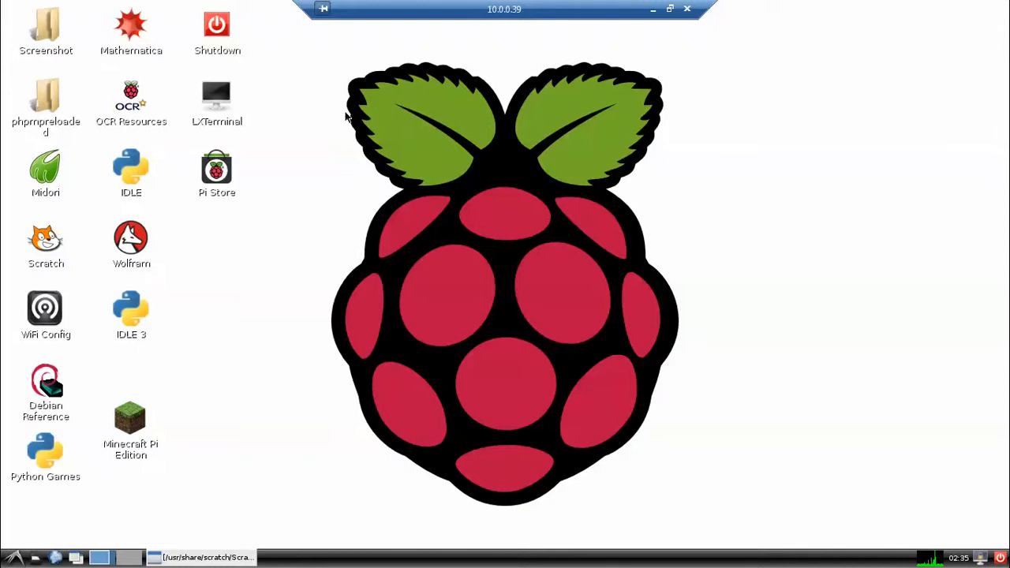
pyautogui.moveTo(41, 276)
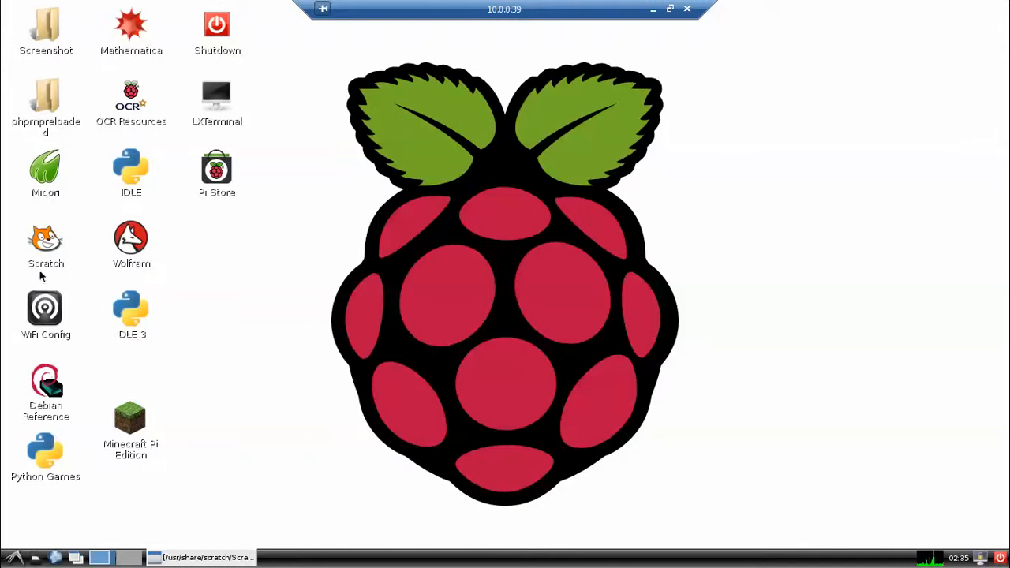
# Step: Launch Scratch from the Raspberry Pi desktop and wait for the default cat sprite project
pyautogui.click(44, 245)
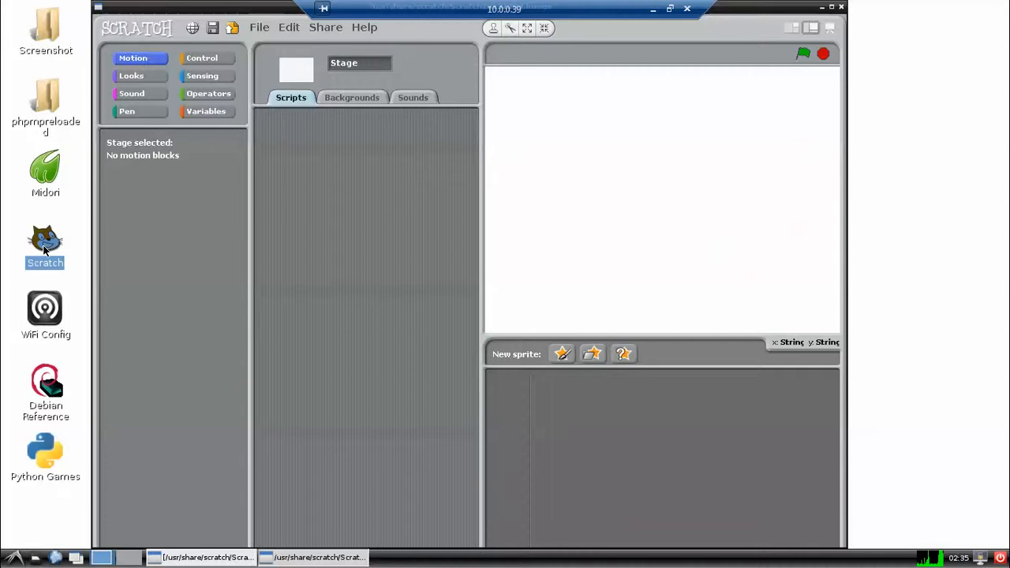
pyautogui.click(562, 354)
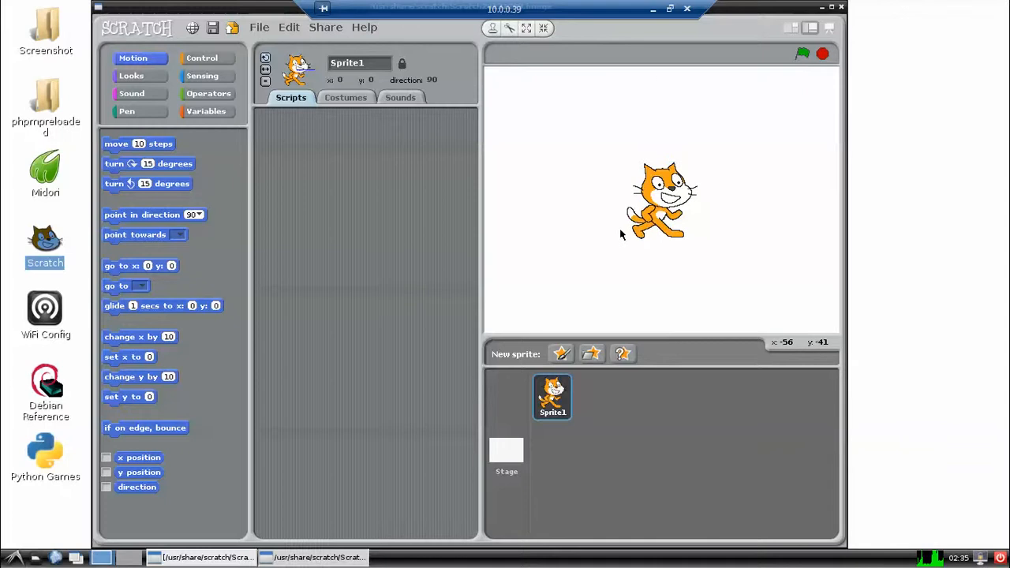
pyautogui.moveTo(666, 60)
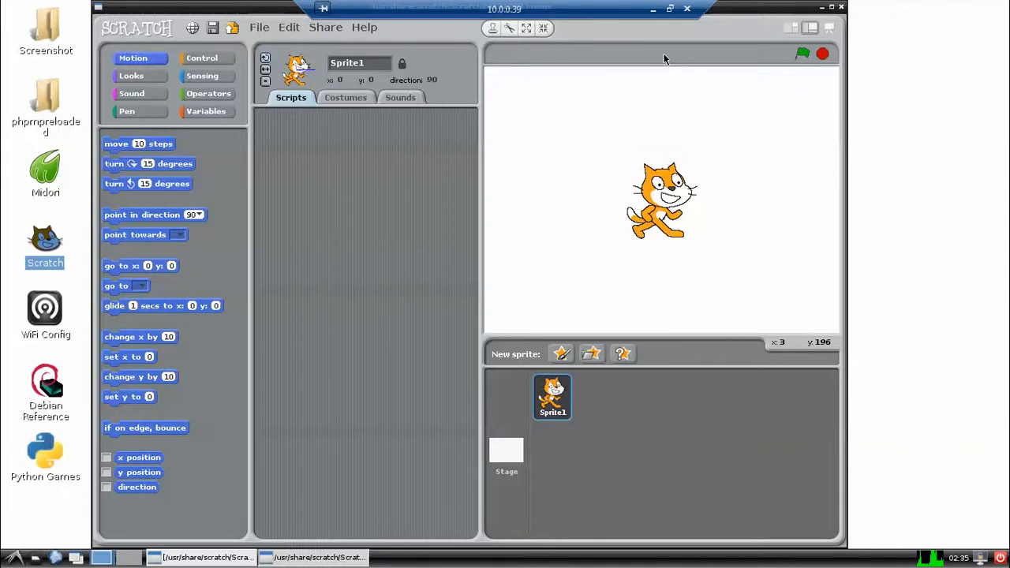